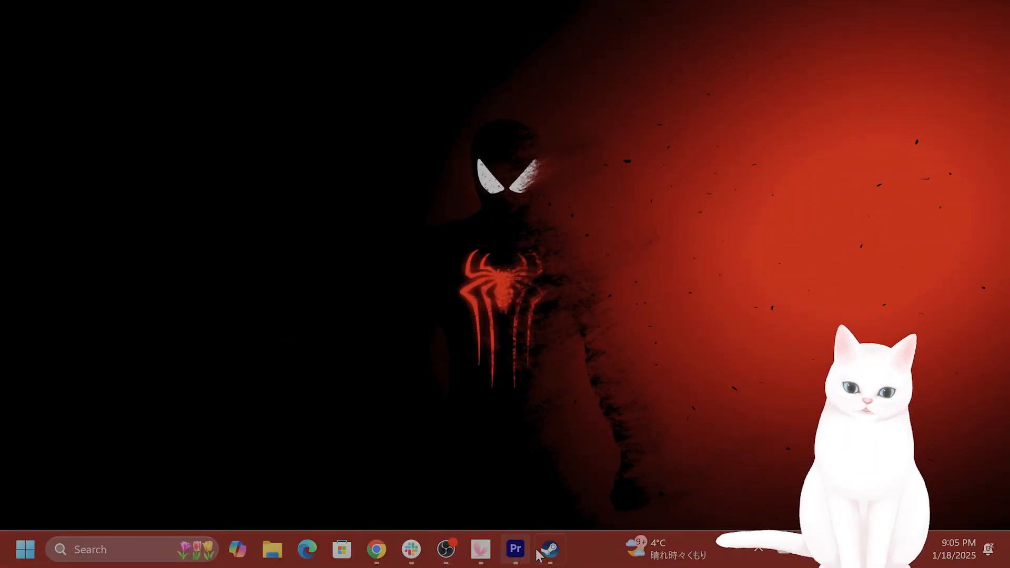
- Browse Marvel Rivals' installed files from its Steam Properties, showing the game folder in File Explorer
click(549, 549)
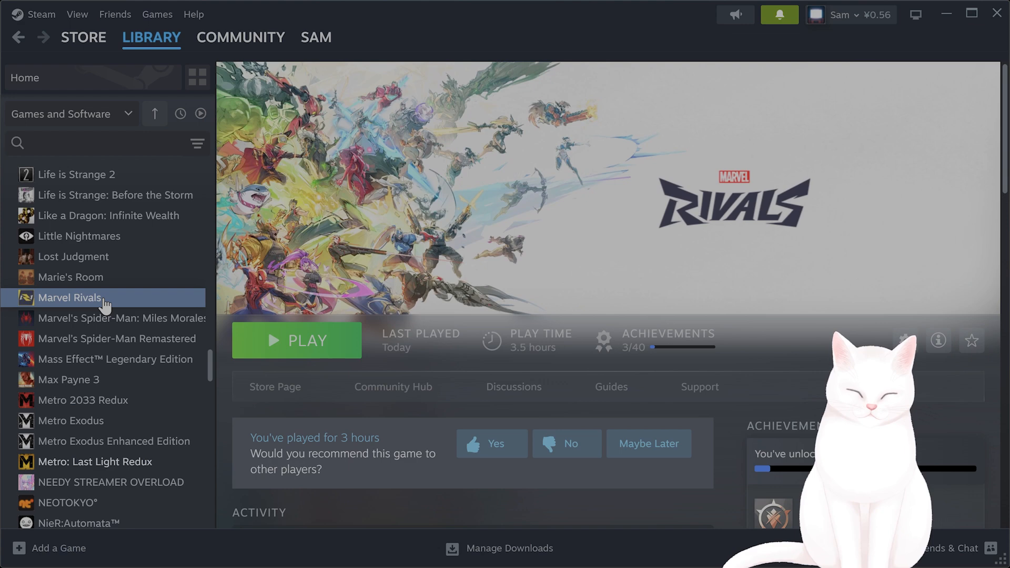
right_click(70, 297)
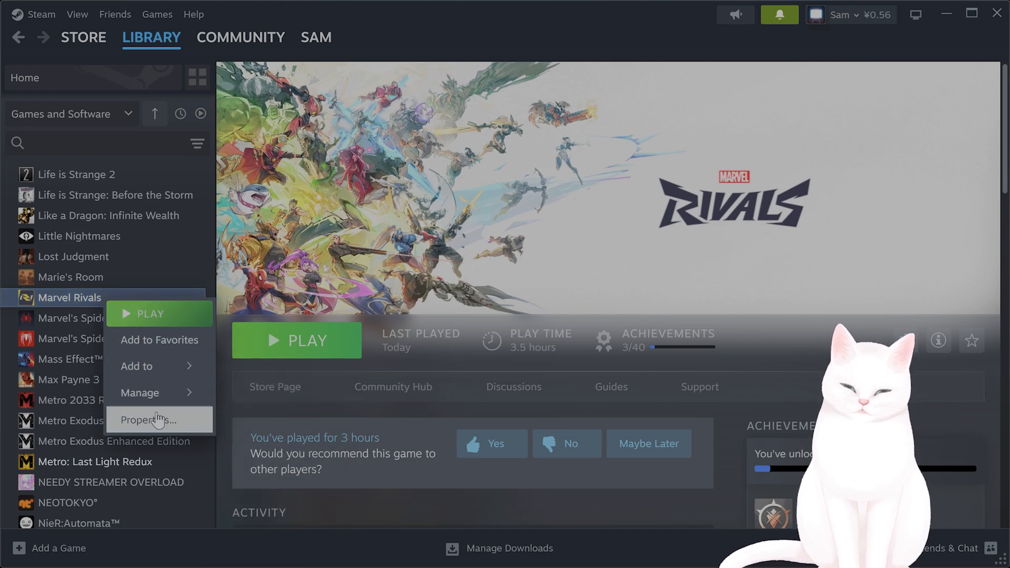
click(151, 420)
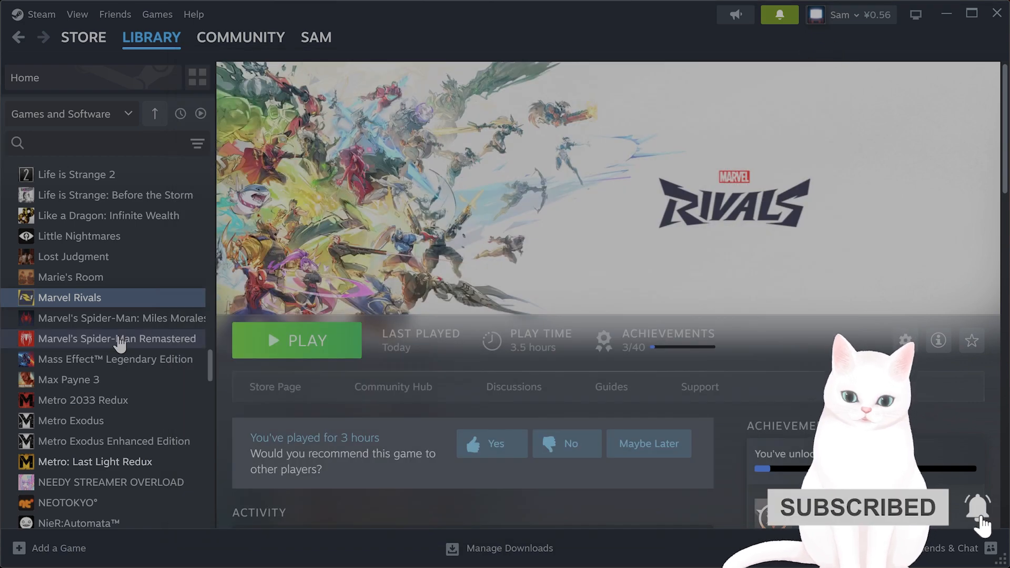
click(905, 340)
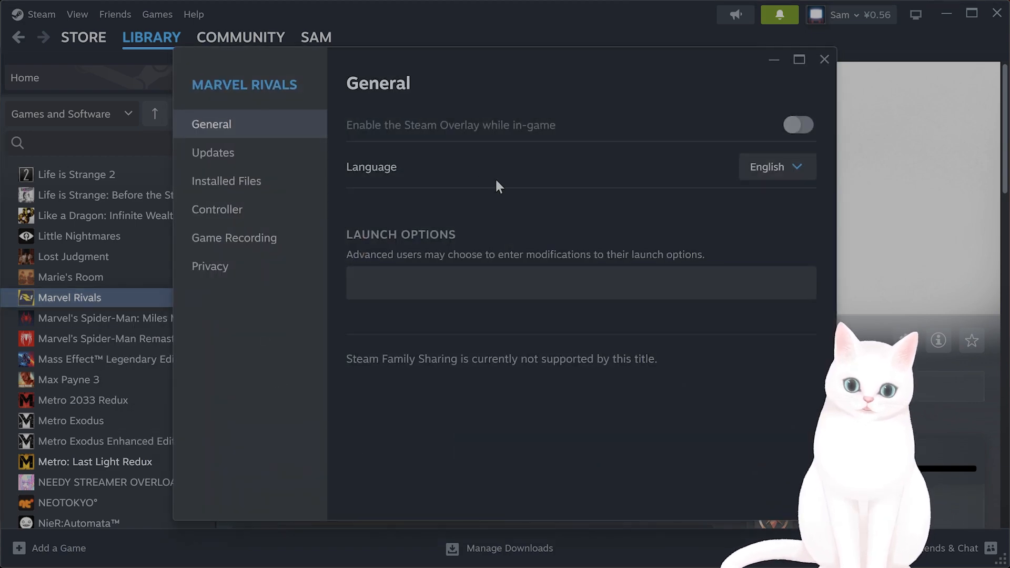
click(227, 181)
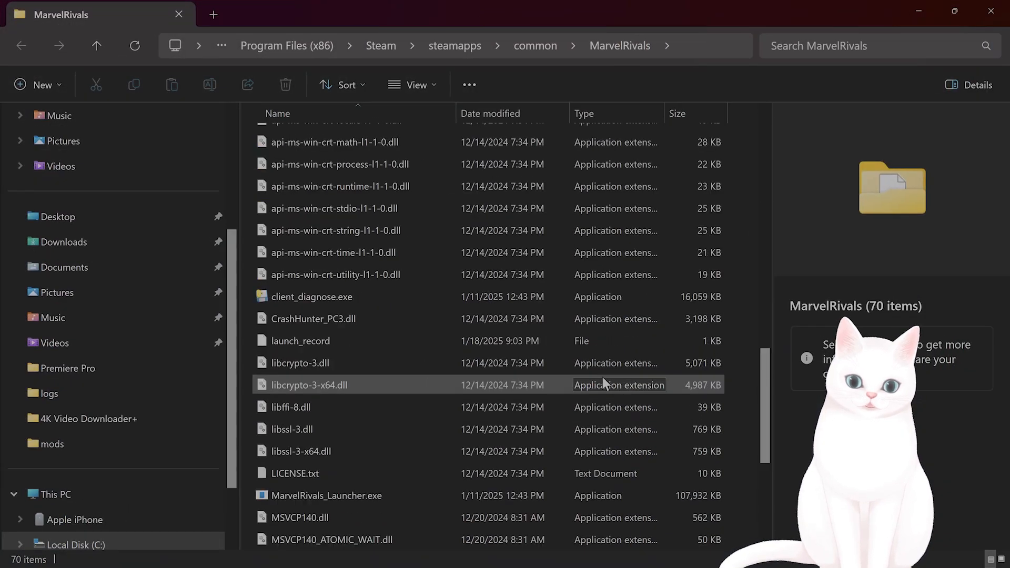
- Enable compatibility mode (Windows 8) for MarvelRivals_Launcher.exe in its Compatibility properties and close them
click(326, 355)
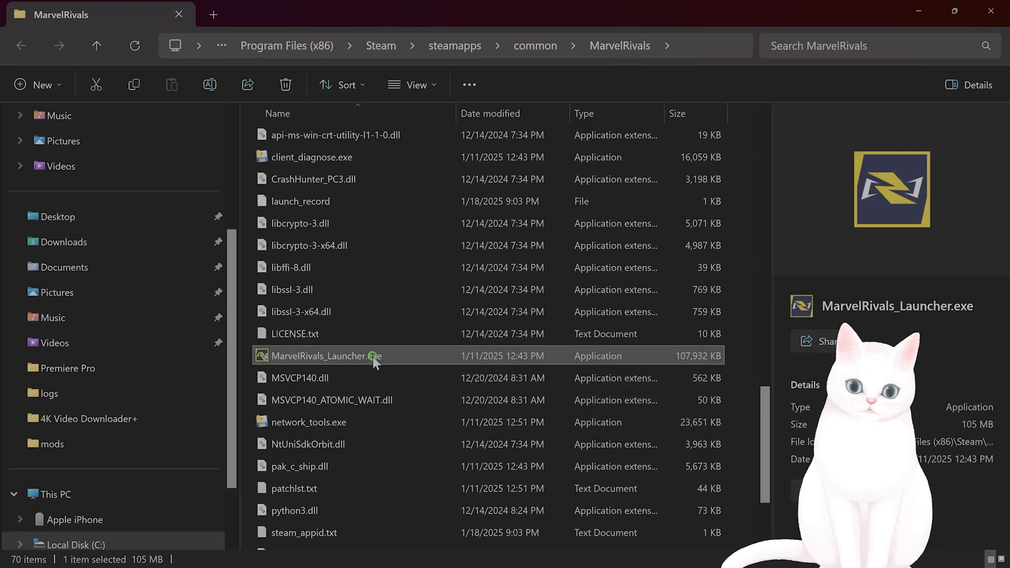
right_click(321, 356)
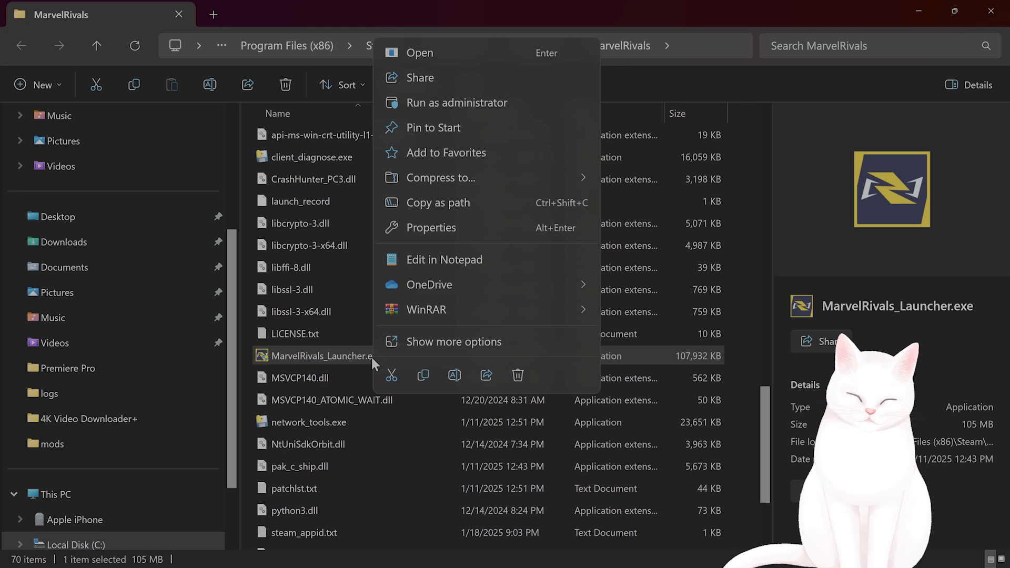
mouse_move(430, 227)
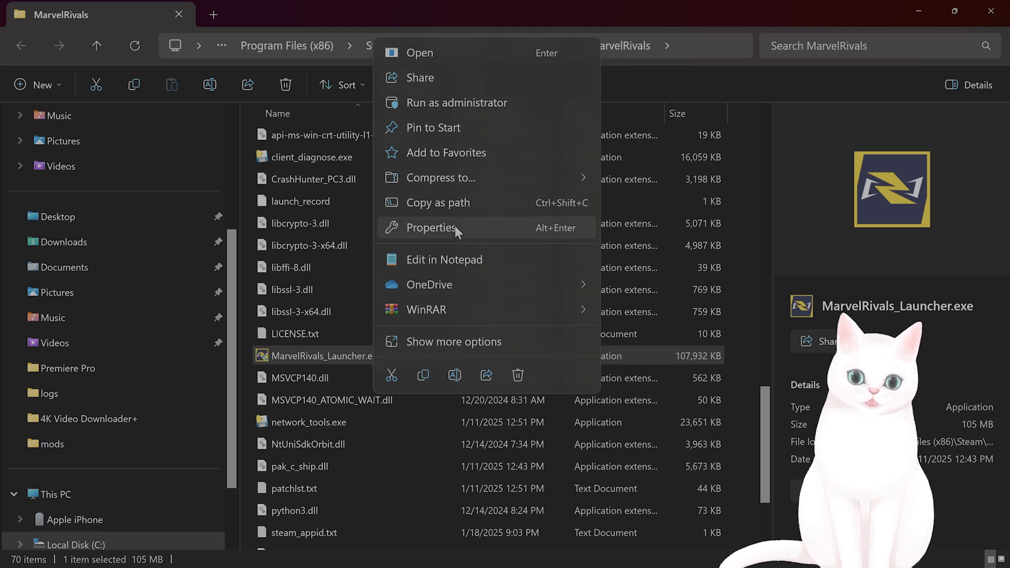
click(430, 227)
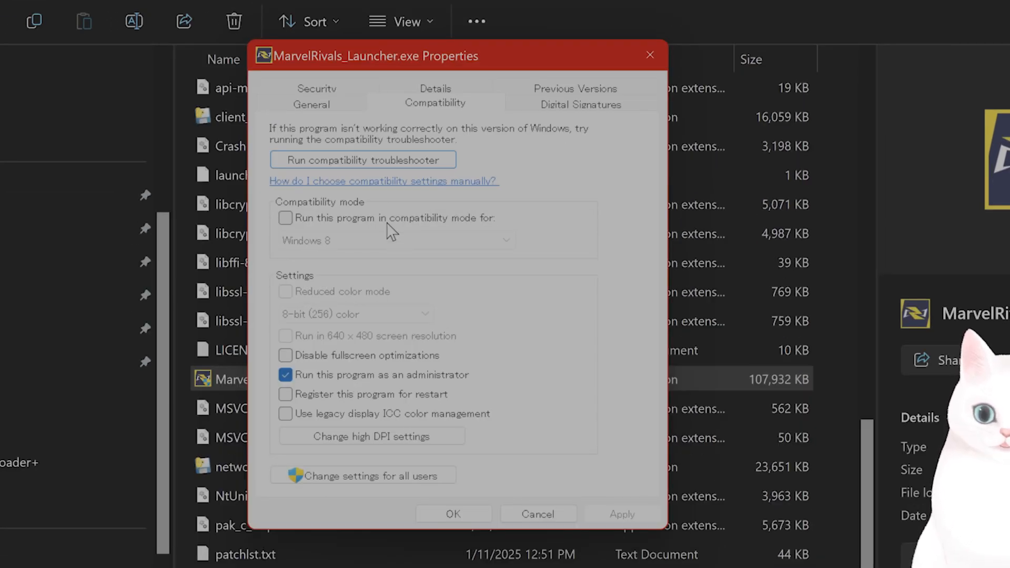
click(285, 218)
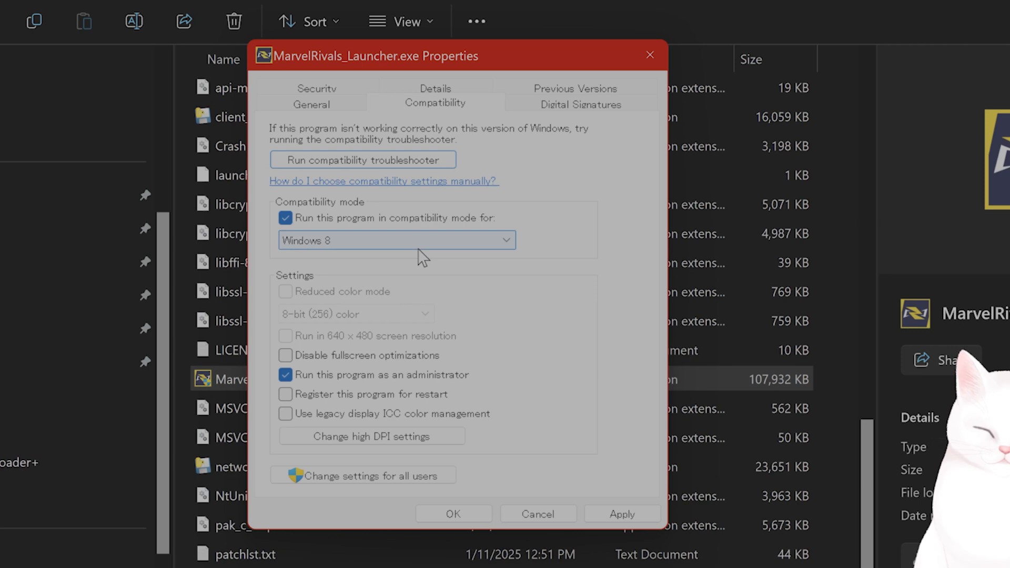
click(397, 240)
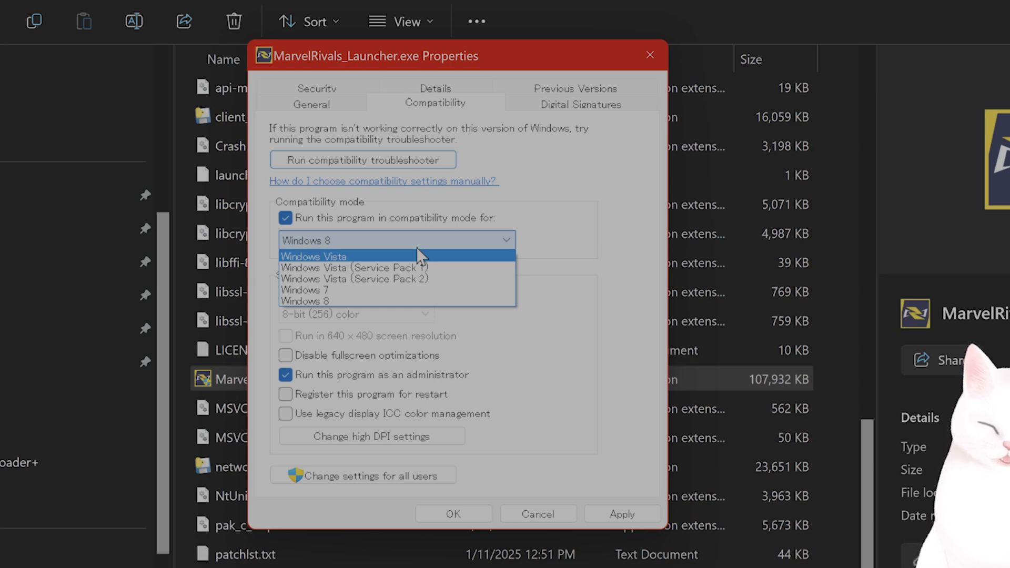
mouse_move(570, 515)
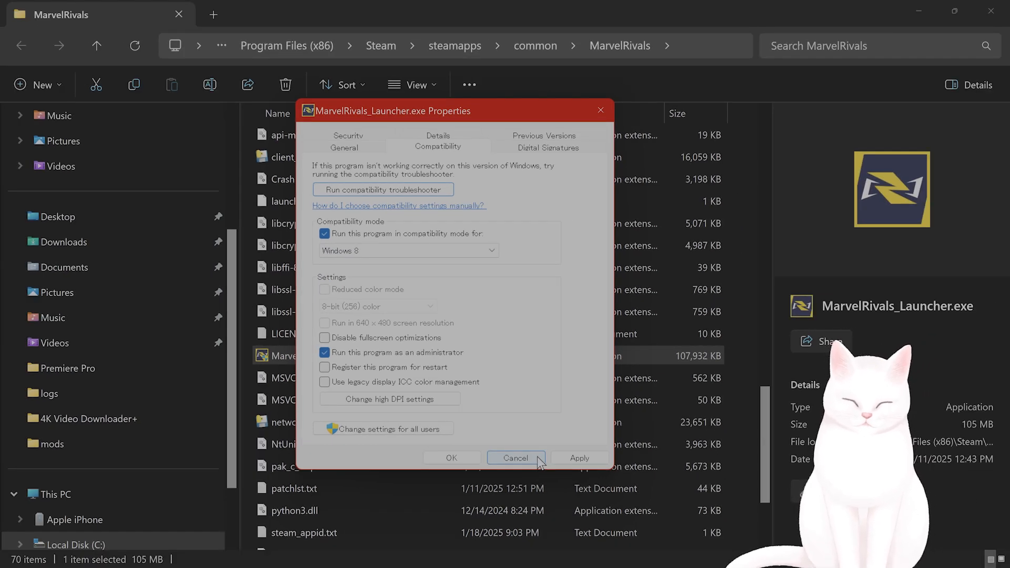
click(514, 458)
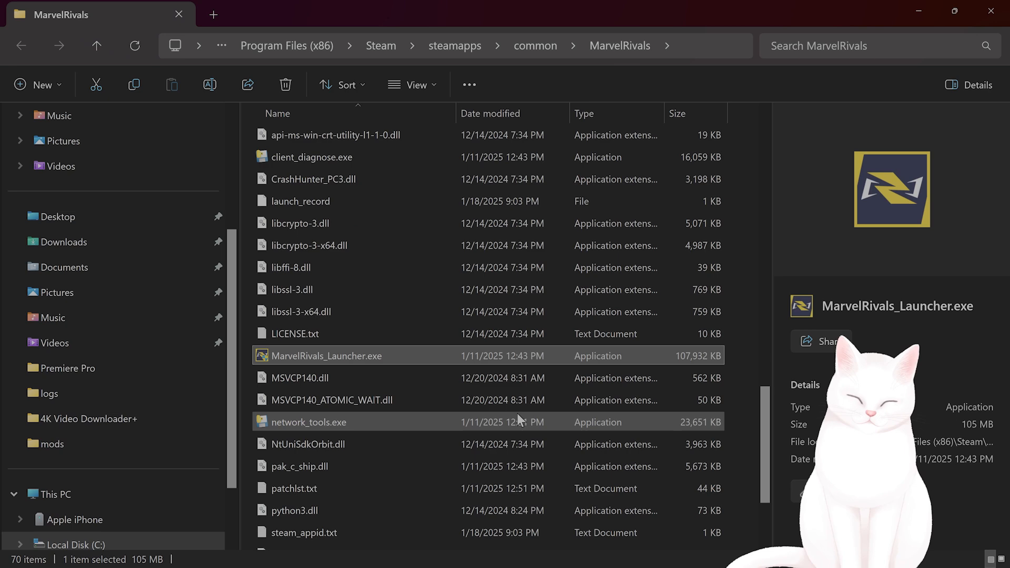
- Navigate from the C drive through Users into the personal user's AppData folder
click(77, 489)
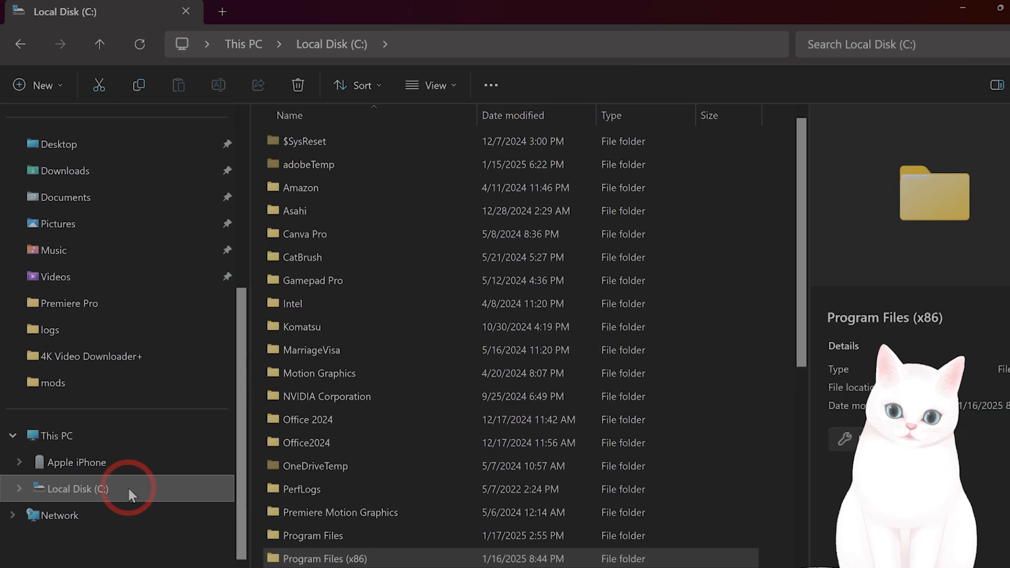
scroll(down, 3)
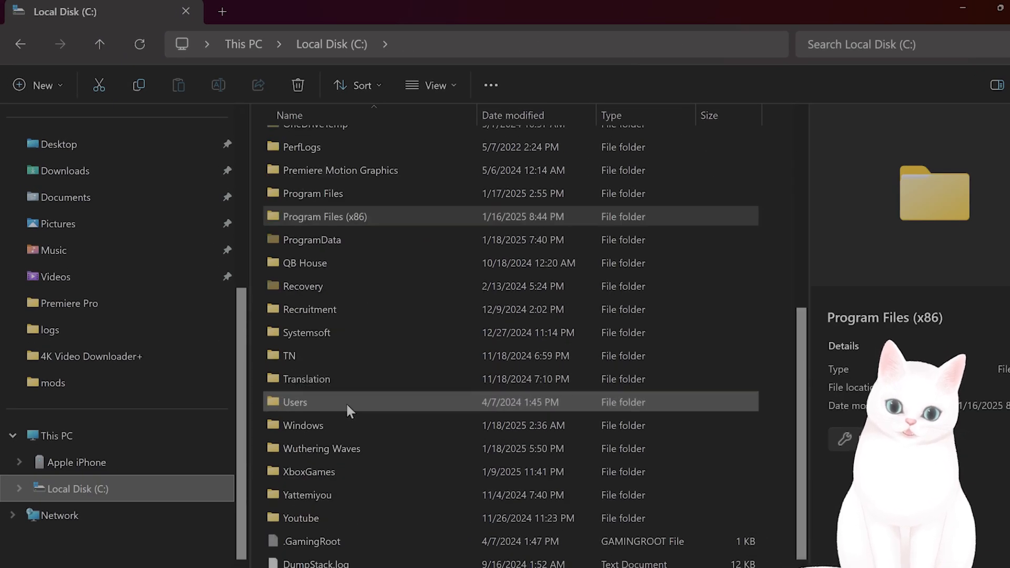
double_click(294, 402)
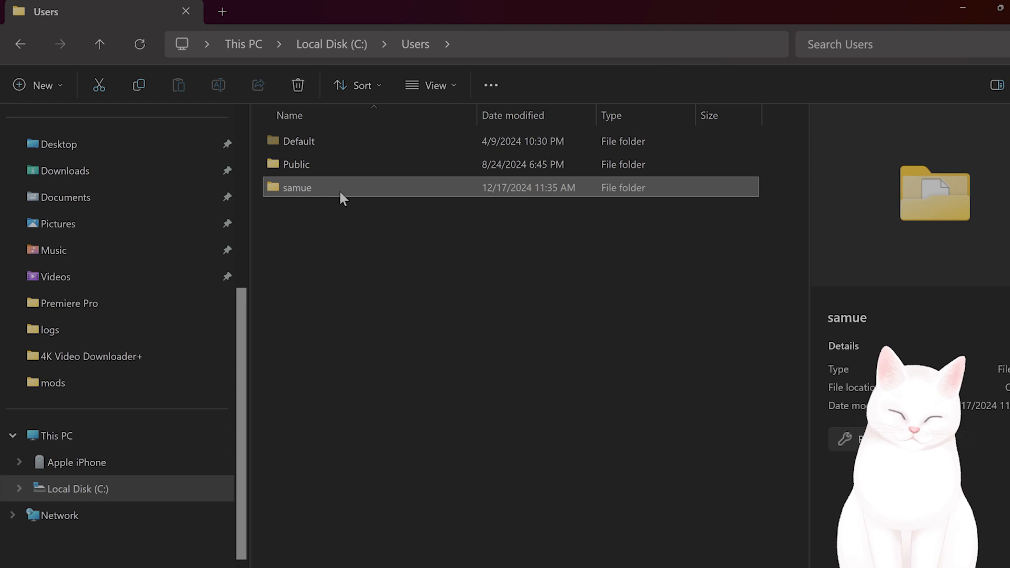
double_click(297, 188)
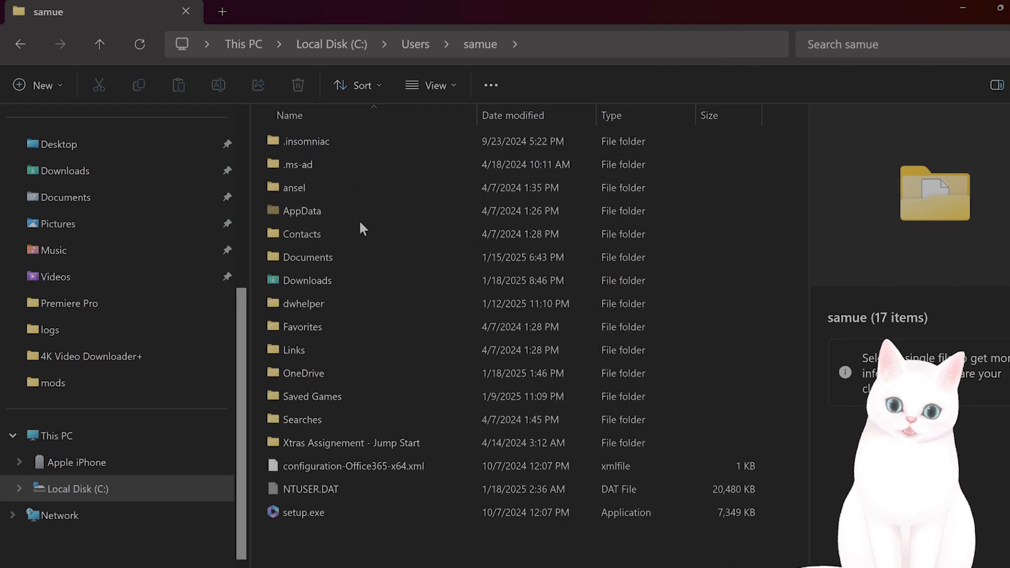
click(301, 211)
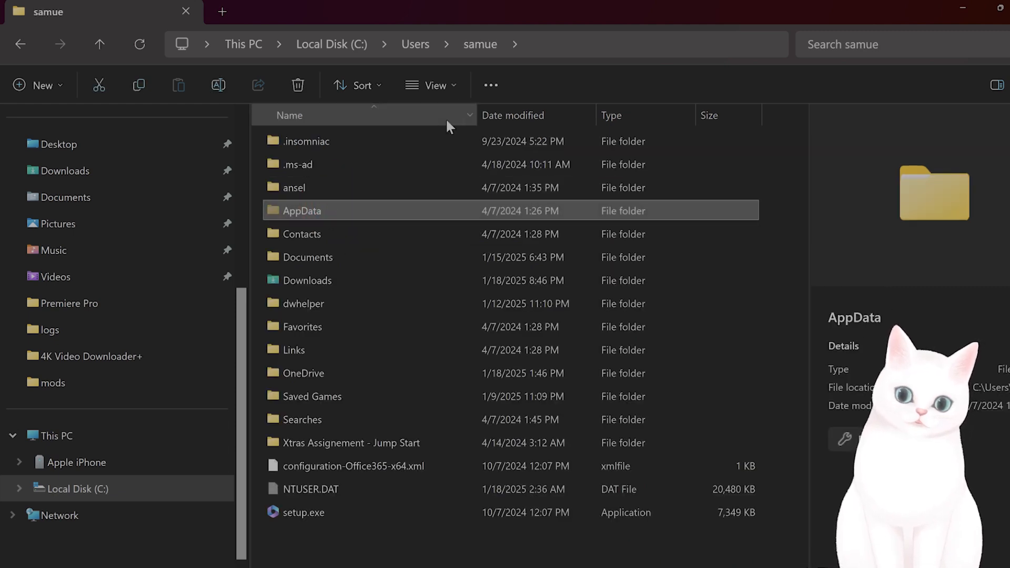
click(433, 85)
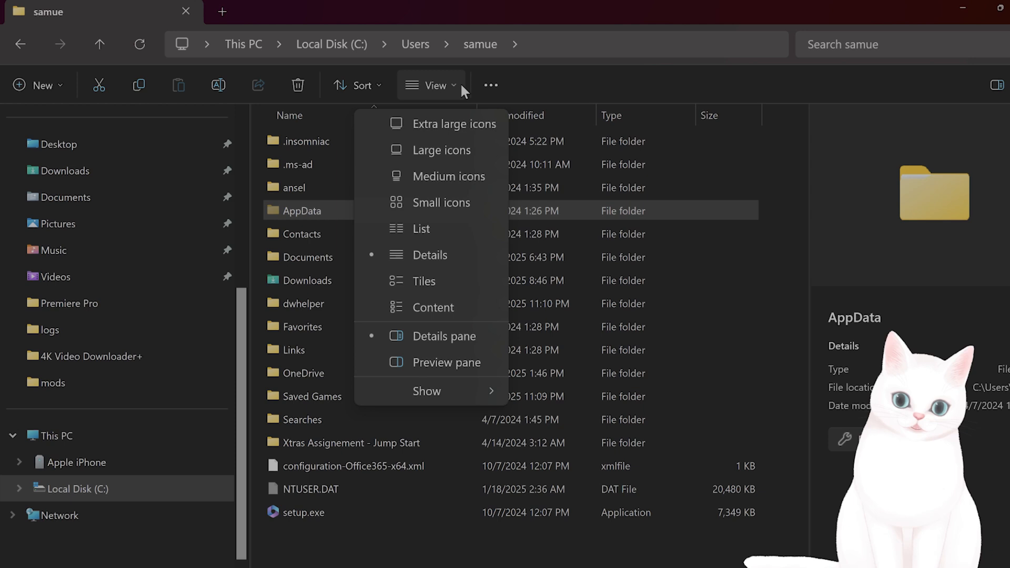
mouse_move(427, 392)
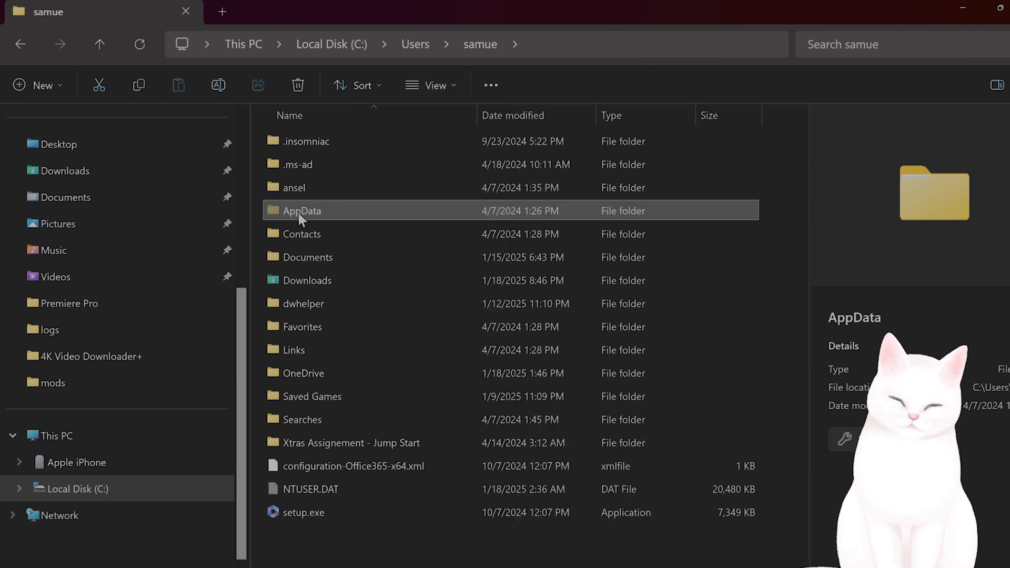
double_click(301, 211)
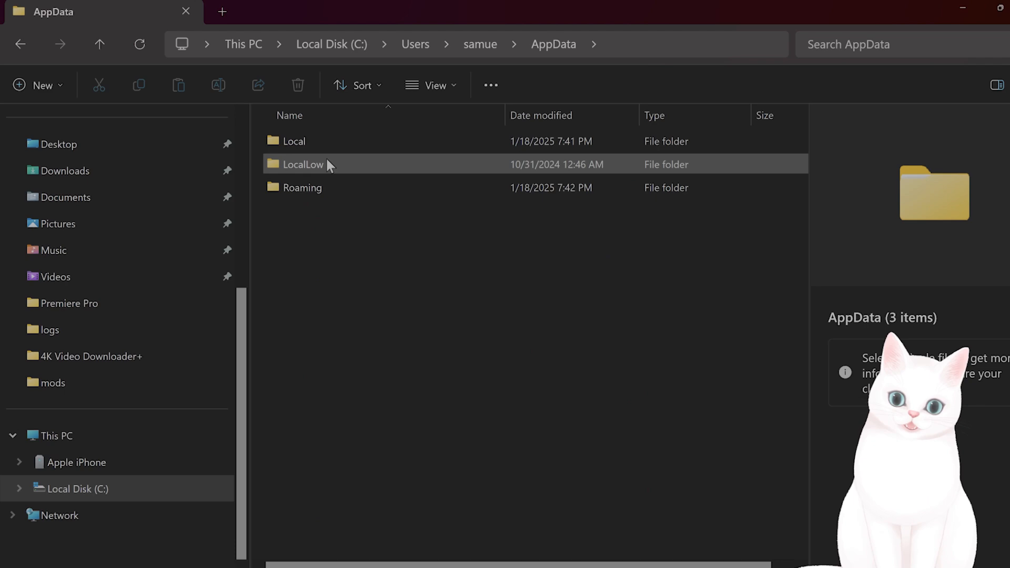
- Go into Local\Marvel\Saved\Crashes and confirm the Crashes folder is empty
double_click(293, 141)
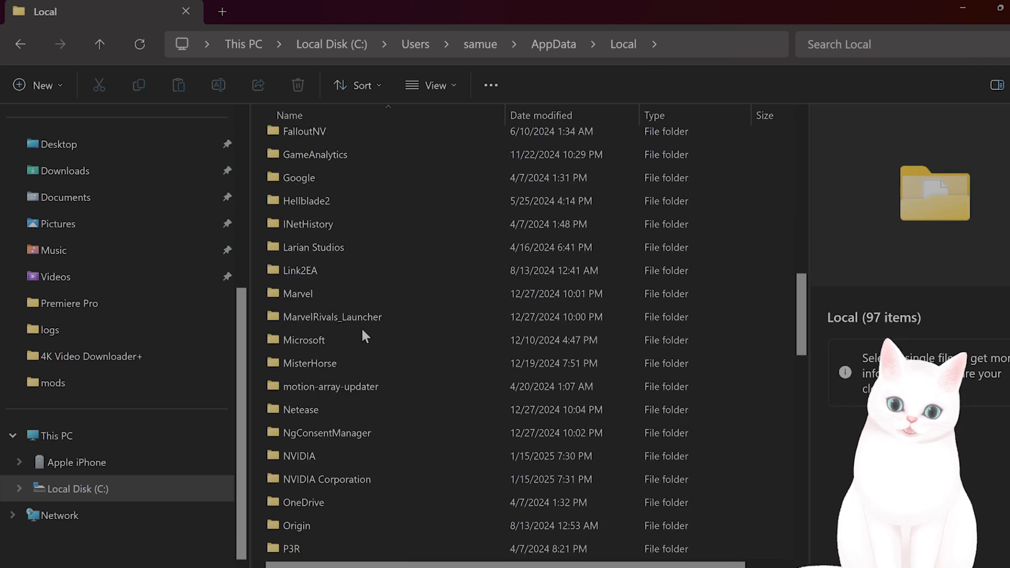
double_click(298, 294)
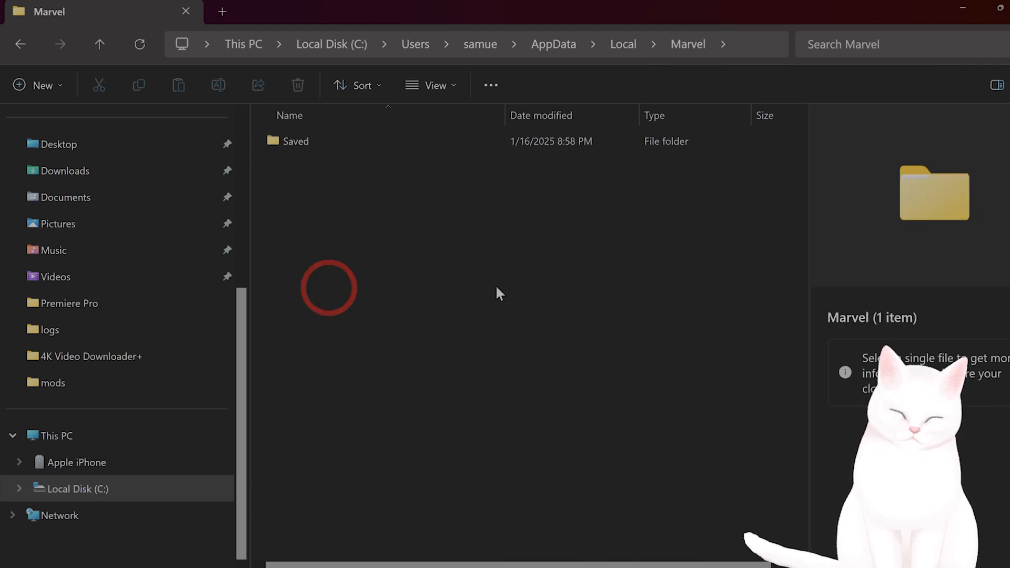
double_click(295, 141)
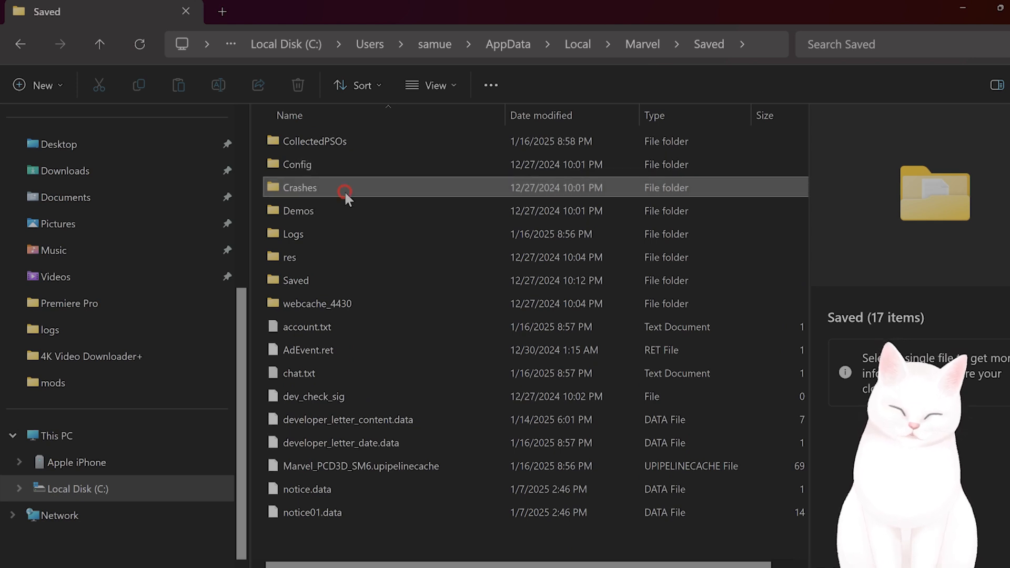
double_click(300, 187)
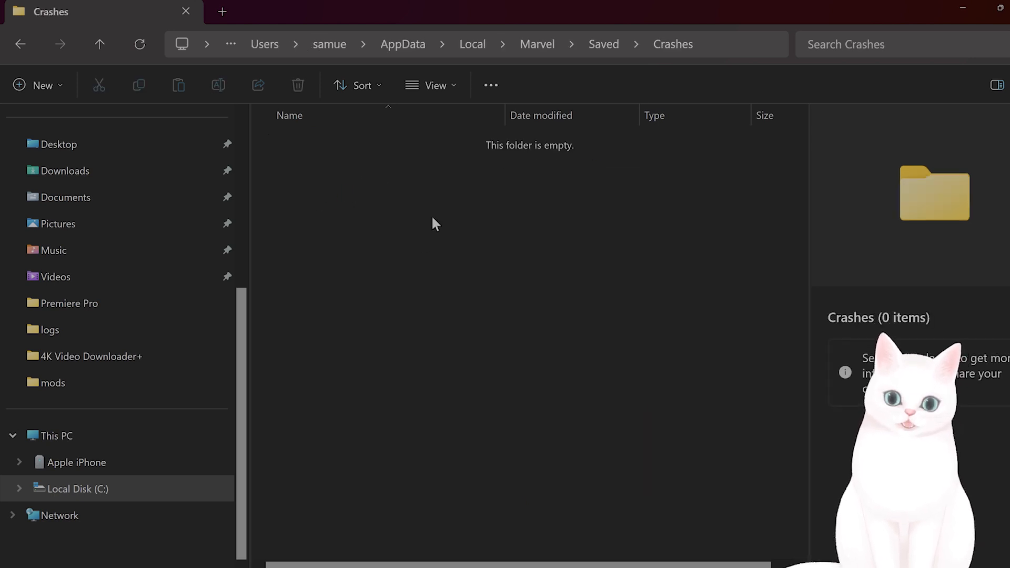
mouse_move(44, 84)
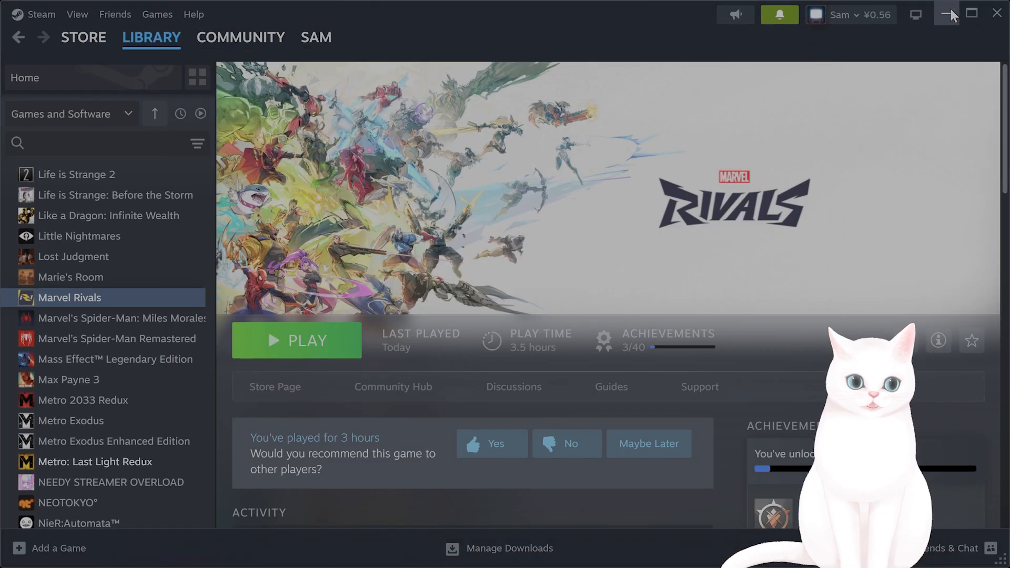
click(947, 13)
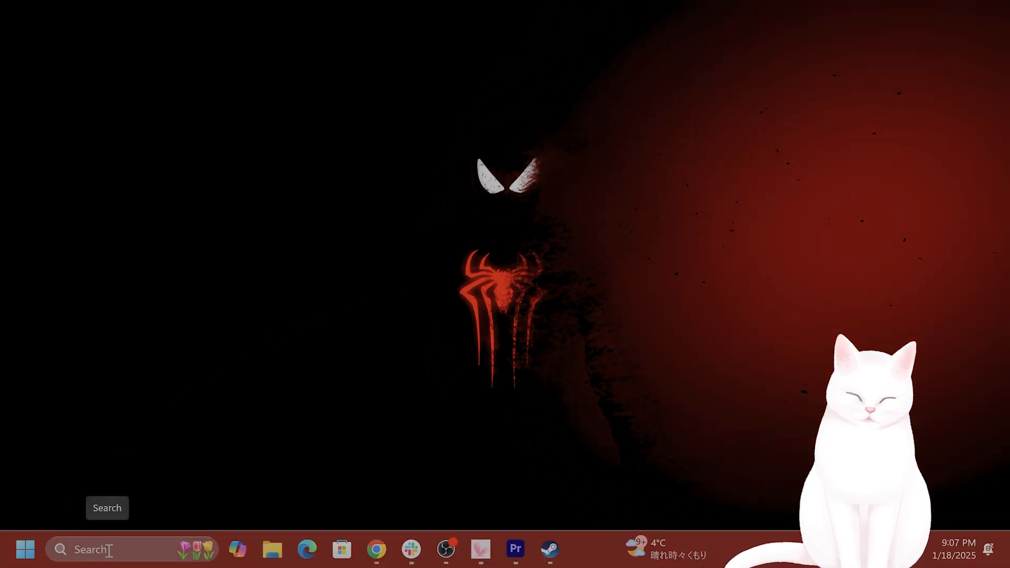
click(90, 549)
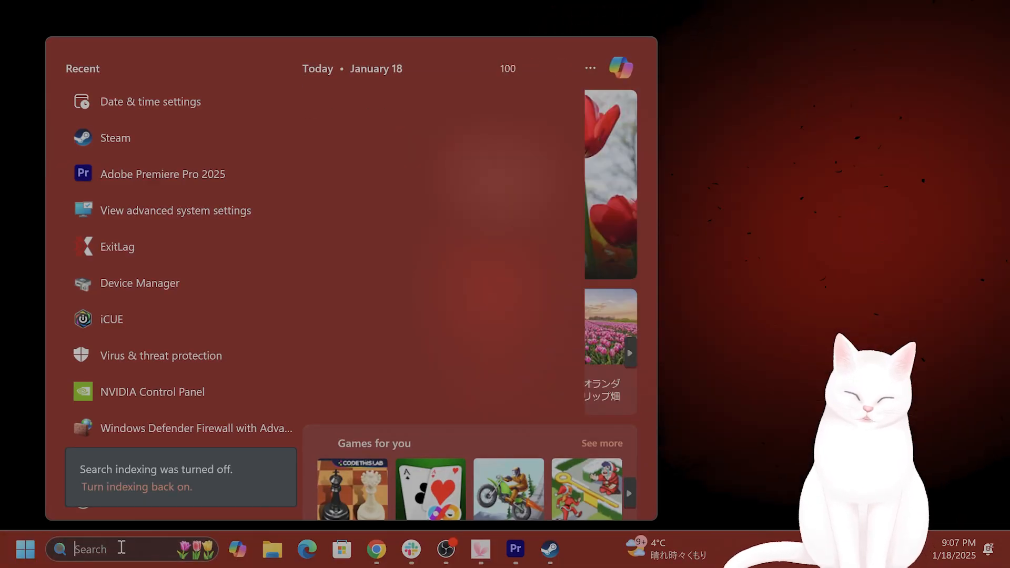
text(time)
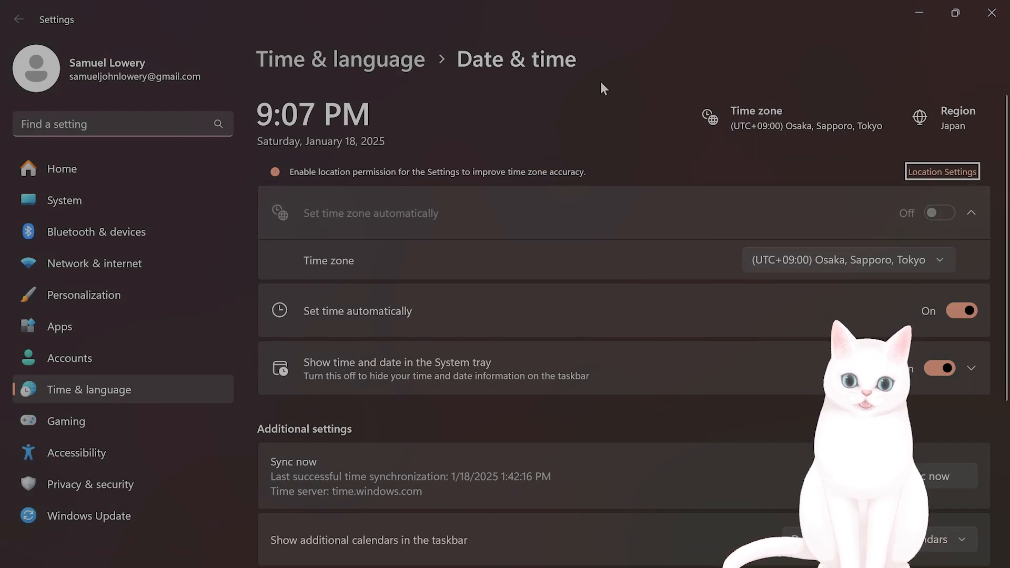
mouse_move(1005, 288)
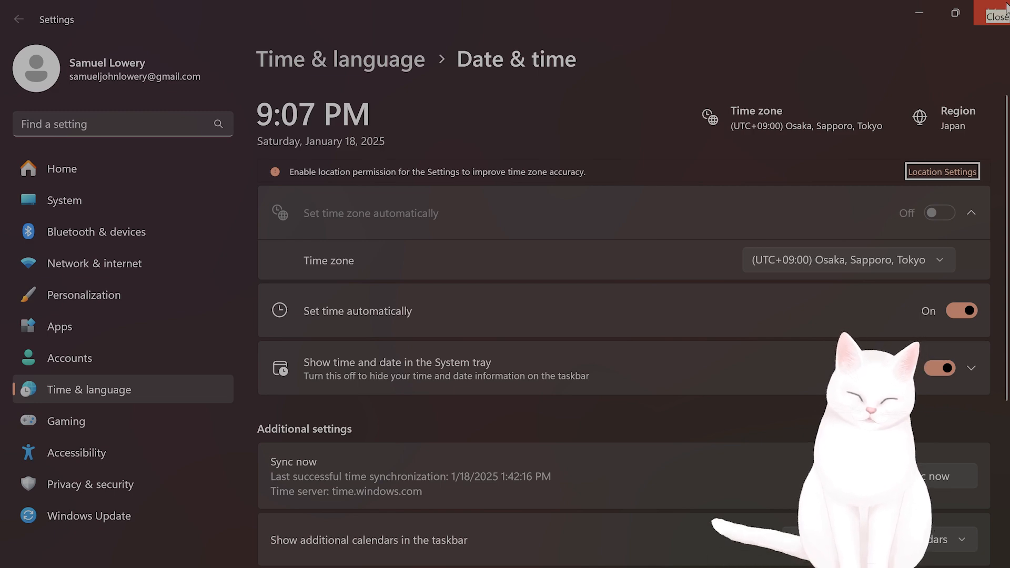
click(1000, 14)
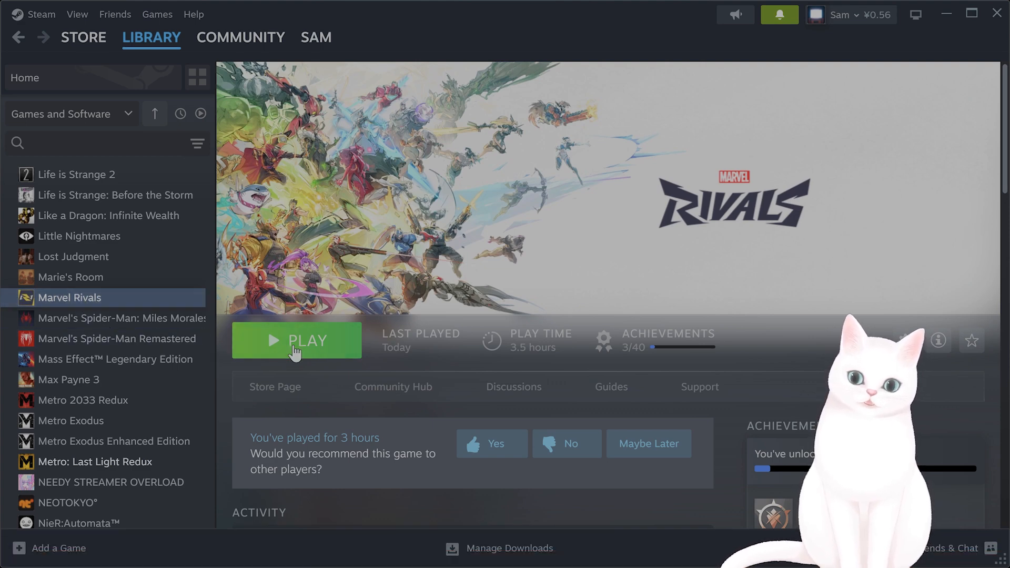
- In the launcher's System Settings, enable Minimize to System Tray and Start With GPU Debug Mode
click(297, 340)
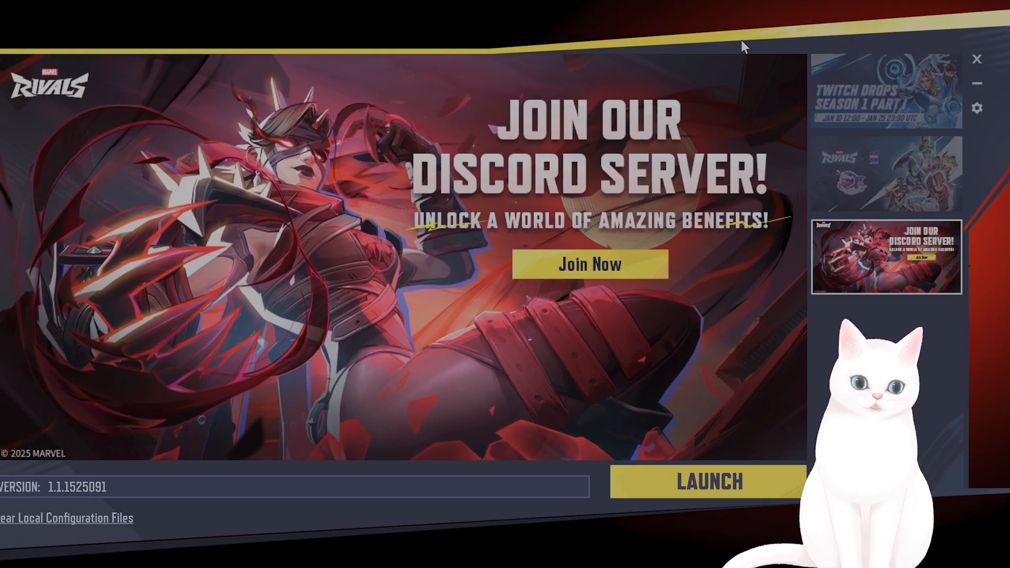
click(976, 107)
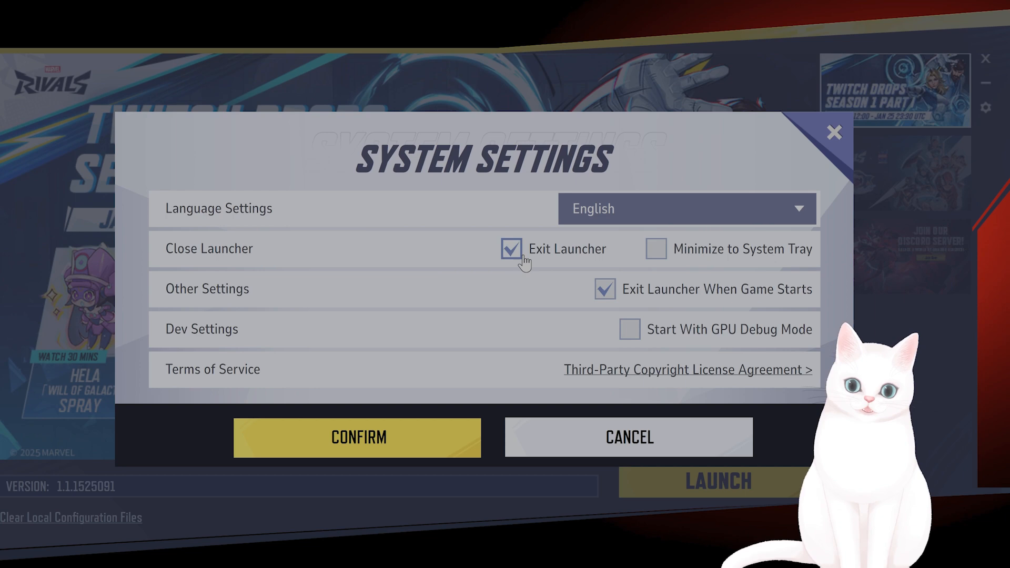
click(656, 248)
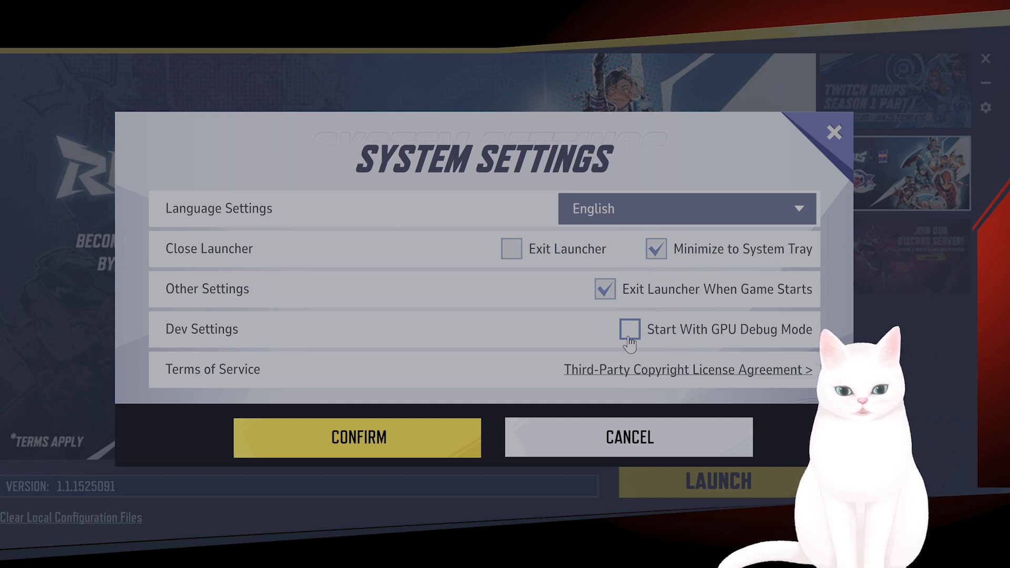
click(628, 329)
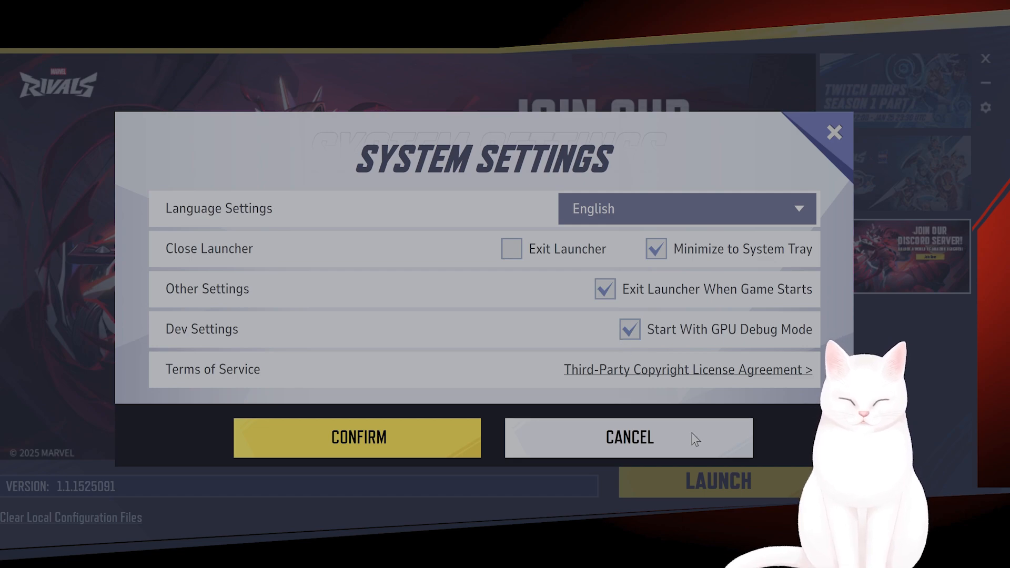
click(628, 438)
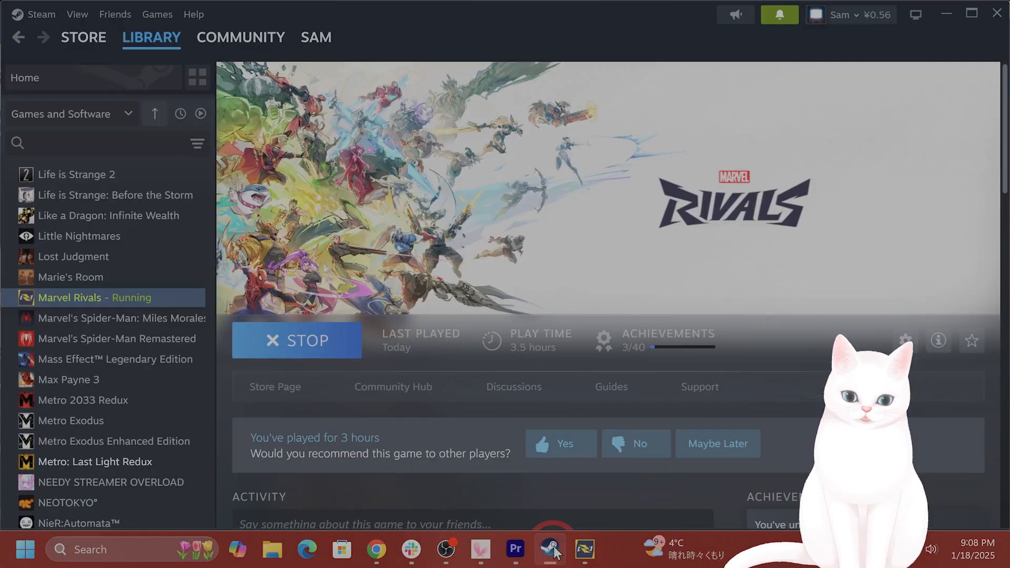
- Stop Marvel Rivals from Steam and enter -dx11 in the game's Launch Options
click(296, 339)
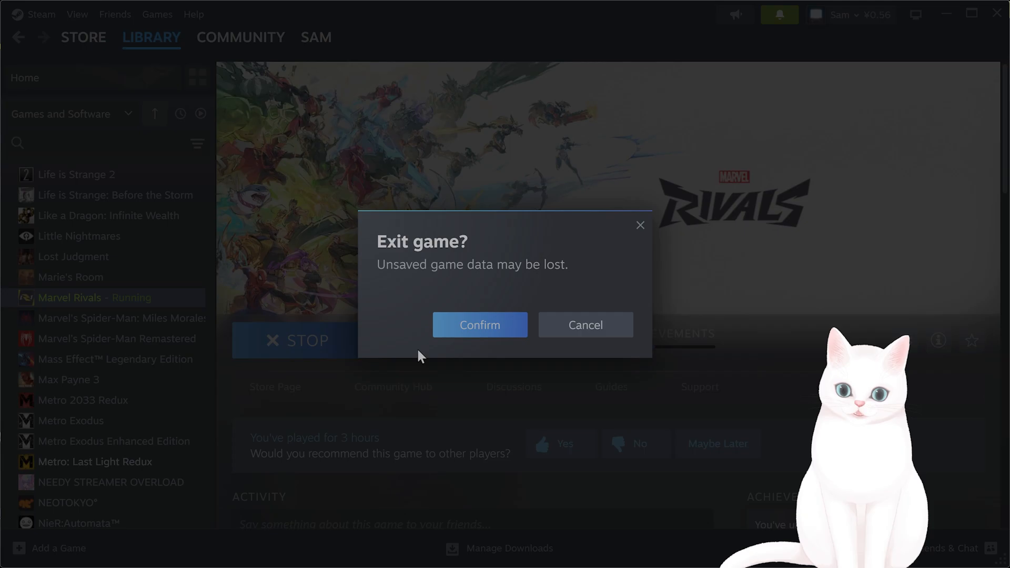
click(480, 325)
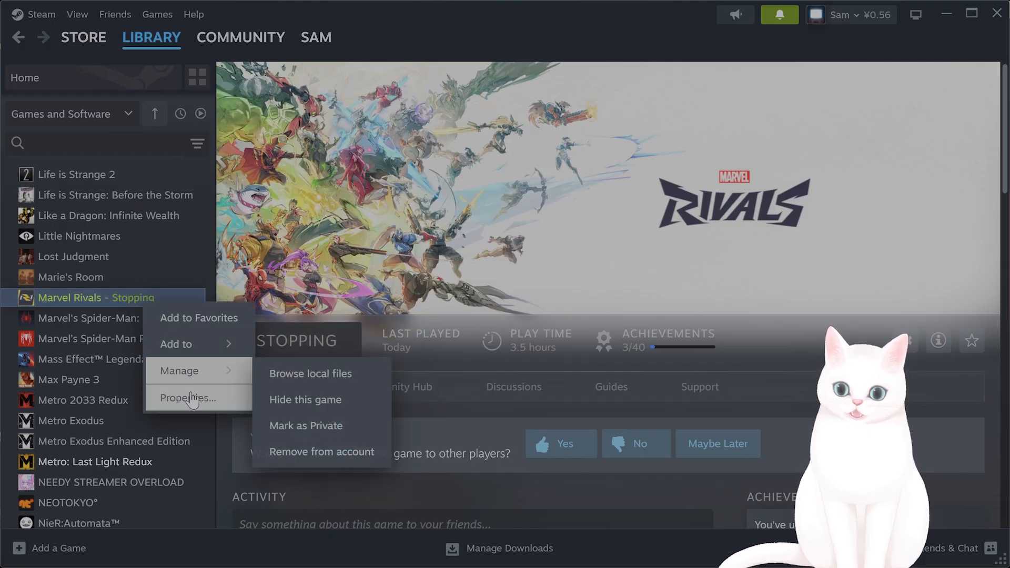
click(187, 397)
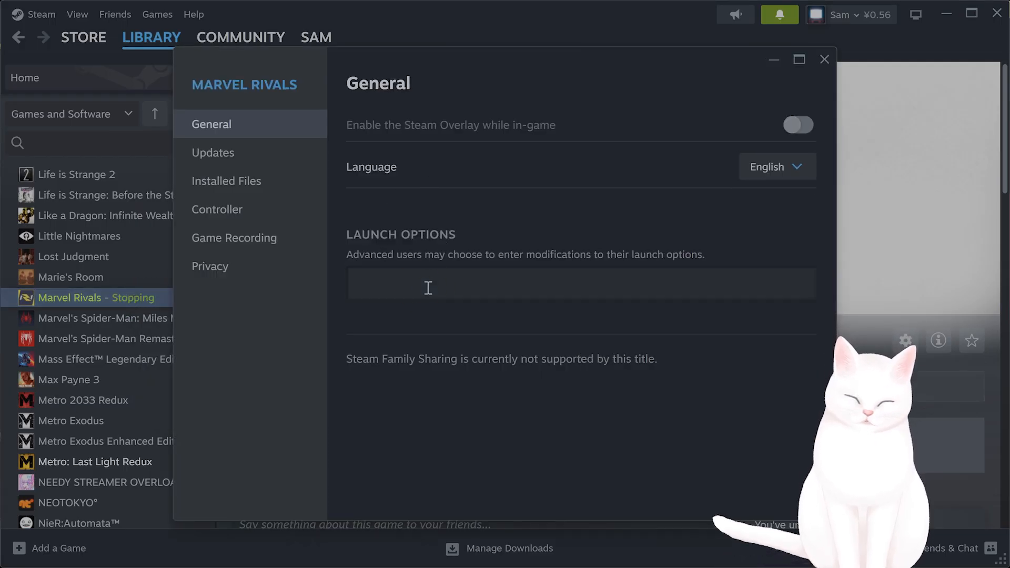
text(-dx11)
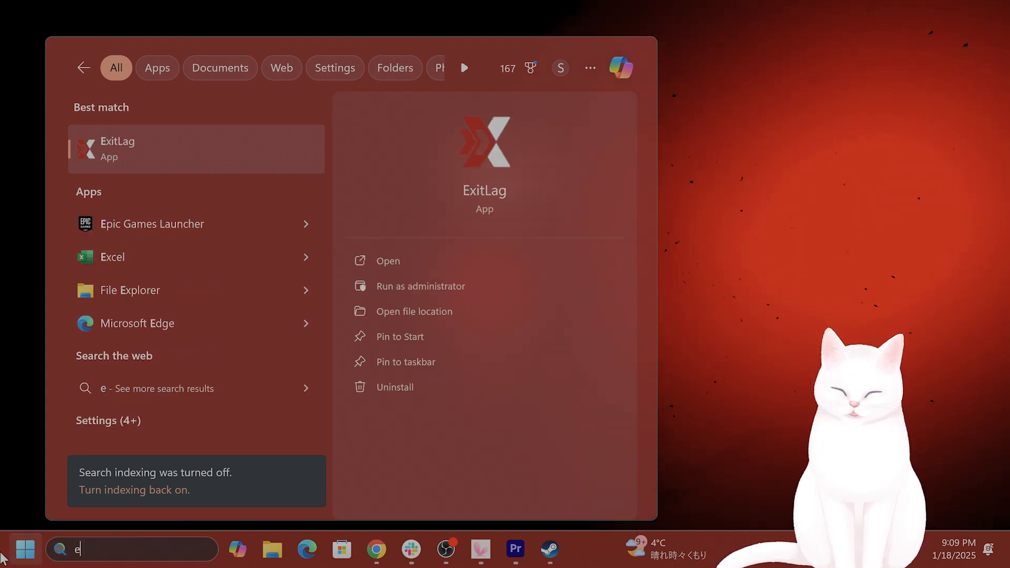
- Search 'ExitLag' in the Start menu and open the ExitLag app
text(xitLag)
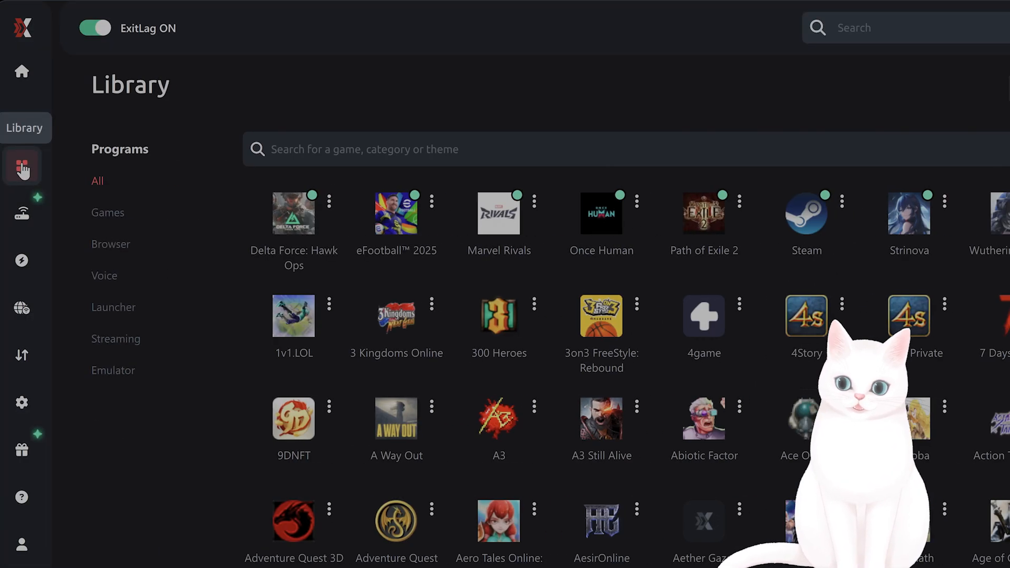
- Filter ExitLag's library with 'ma', select Marvel Rivals and confirm Optimize routes
text(ma)
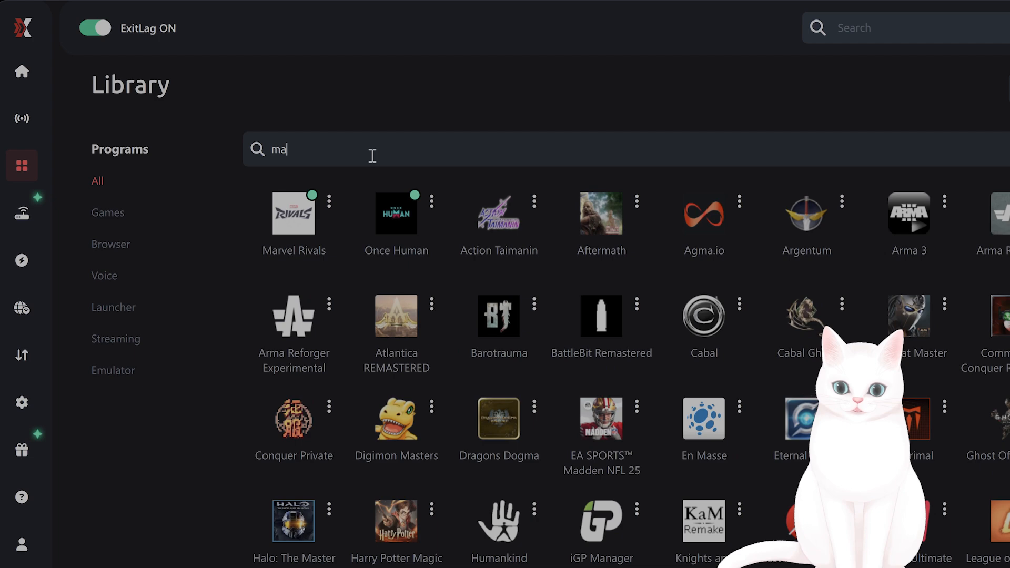
click(293, 212)
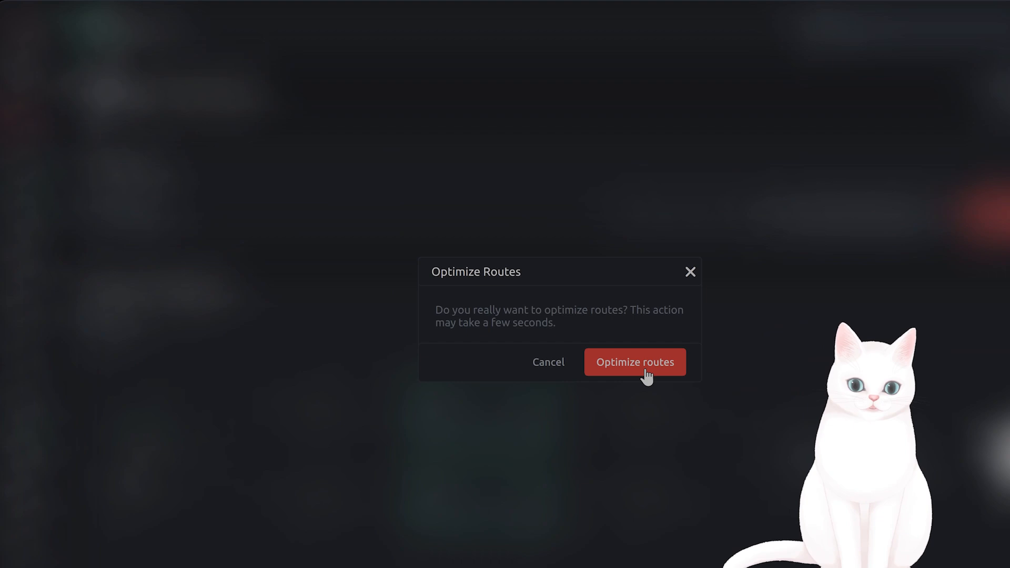
click(633, 362)
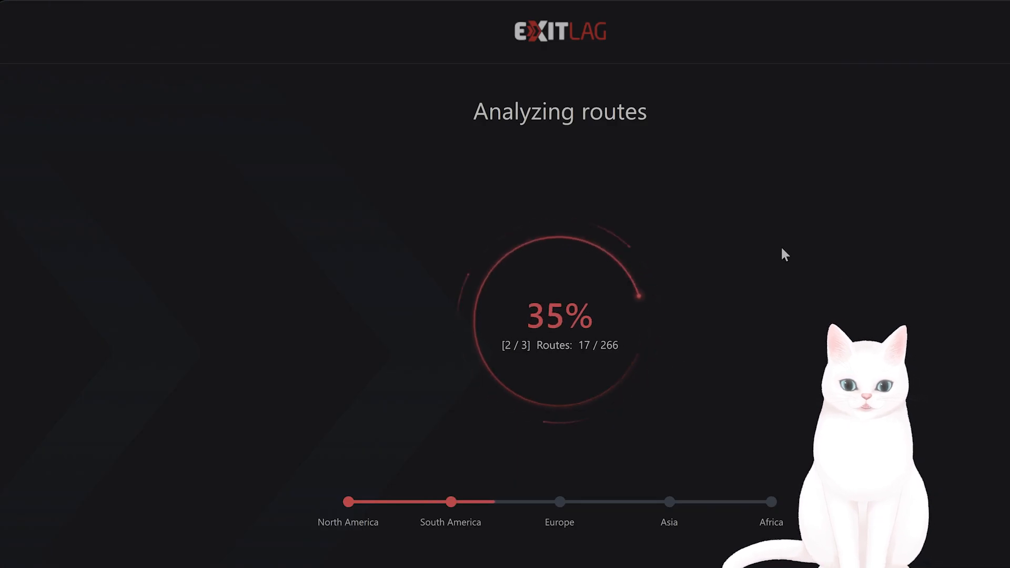